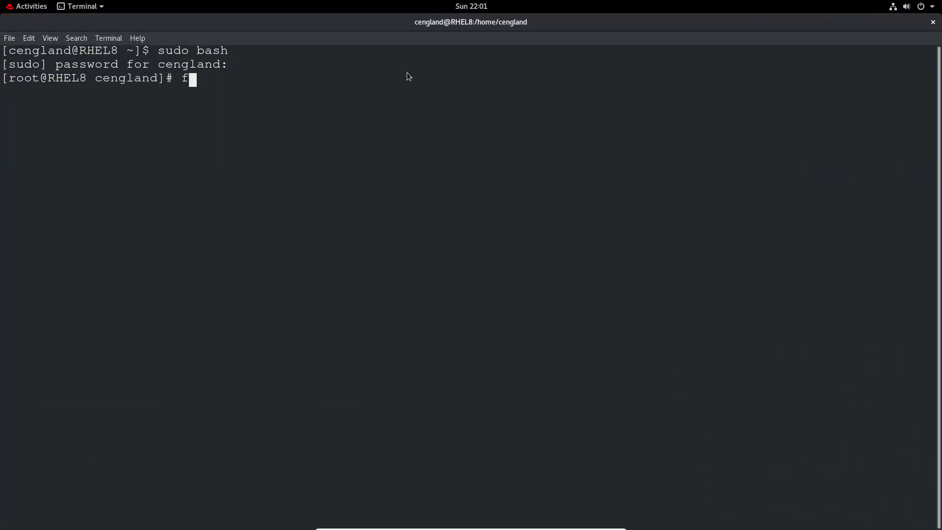
# List /dev/sdb with fdisk -l, showing a 10 GiB dos-labelled disk with no partitions.
pyautogui.write('disk -l')
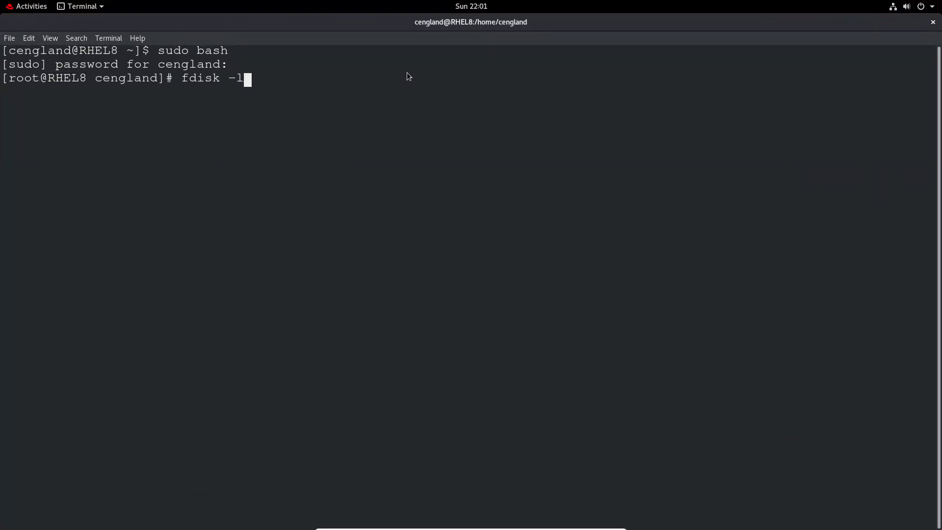
pyautogui.write('/dev/sdb')
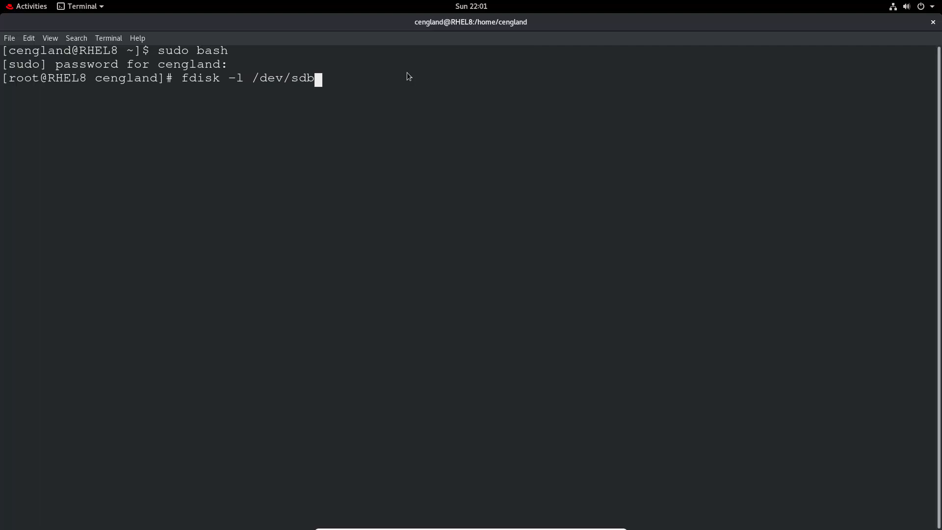
pyautogui.press('Return')
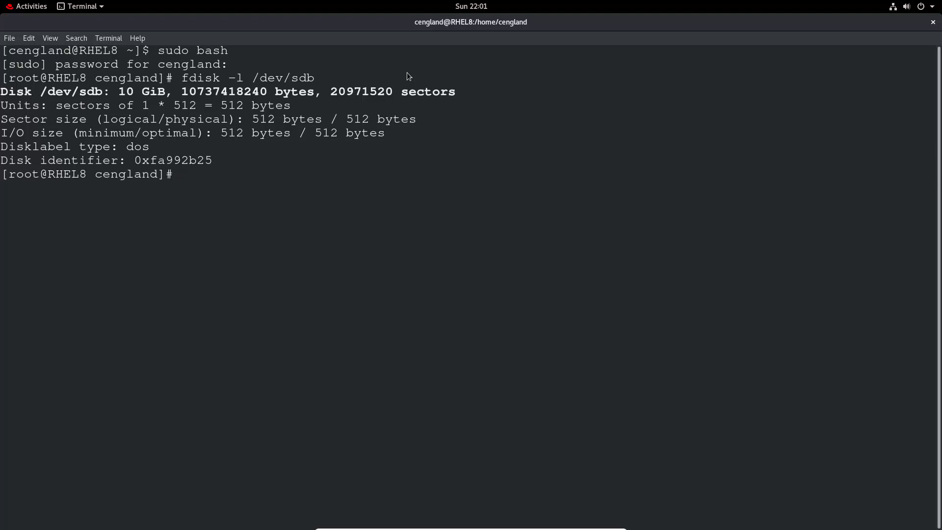
# Enter the fdisk /dev/sdb command to prepare opening the partitioning tool.
pyautogui.write('fi')
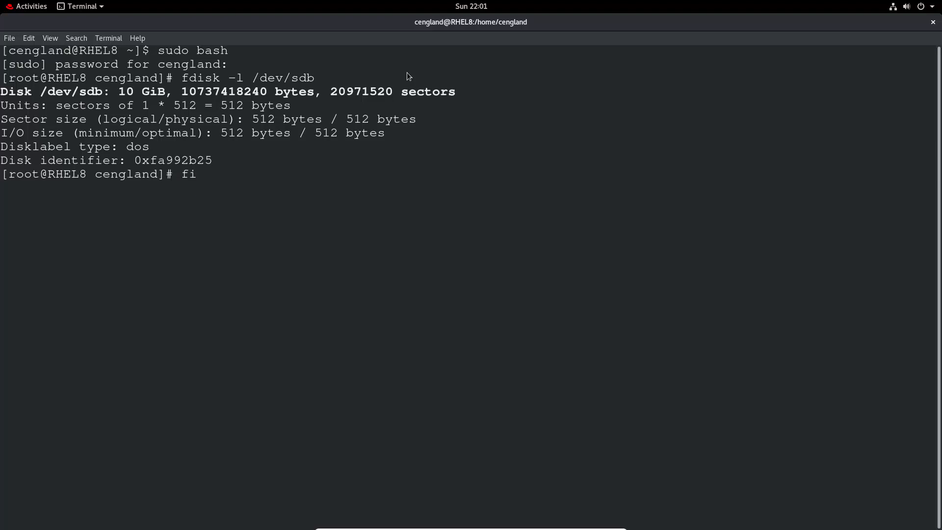
pyautogui.write('sk /d')
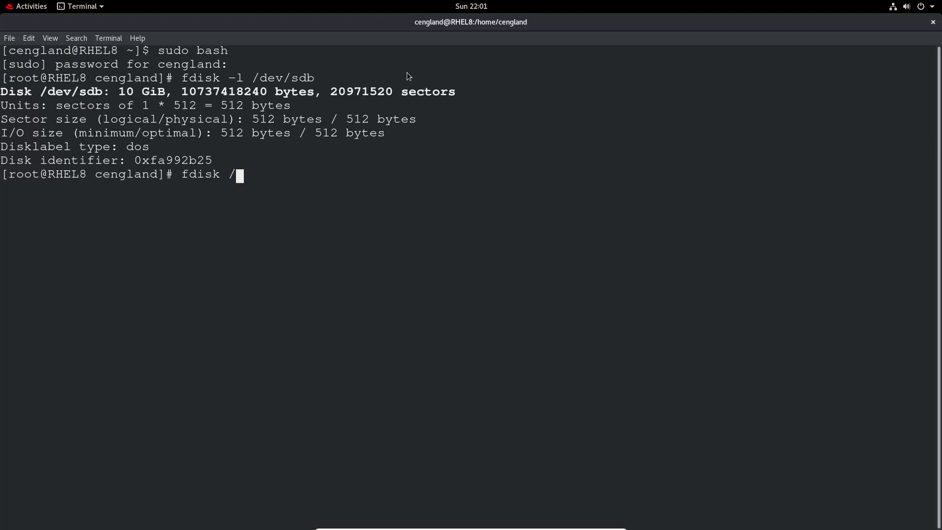
pyautogui.write('dev/sdb')
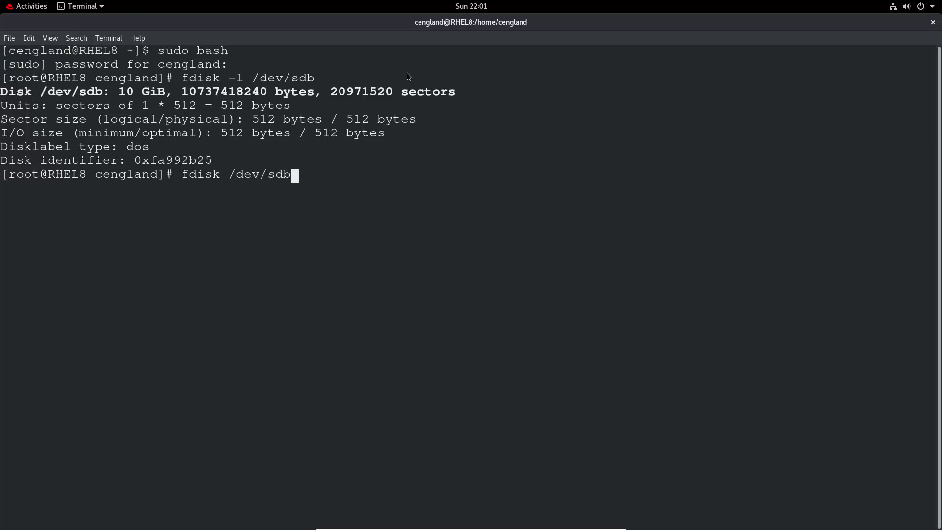
# Create primary partition 1 of +5G from sector 2048, wiping its old LVM signature.
pyautogui.press('Return')
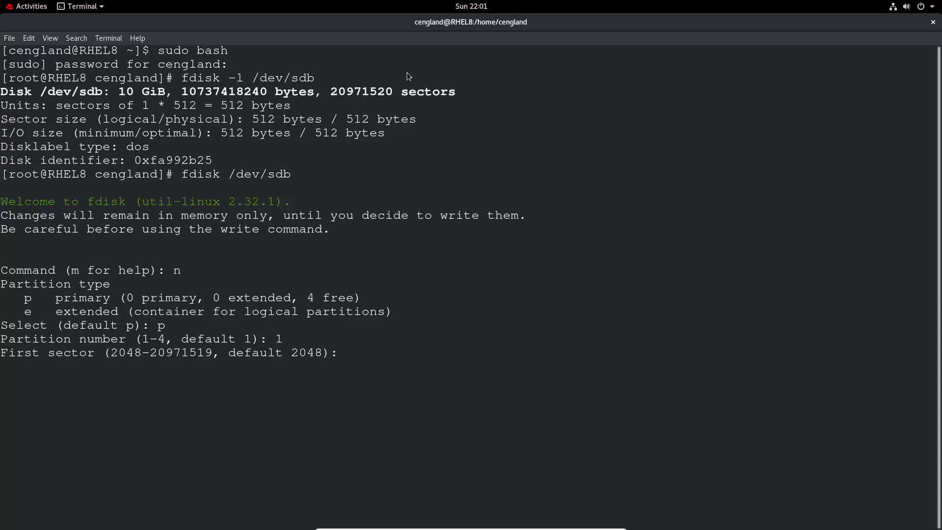
pyautogui.press('Return')
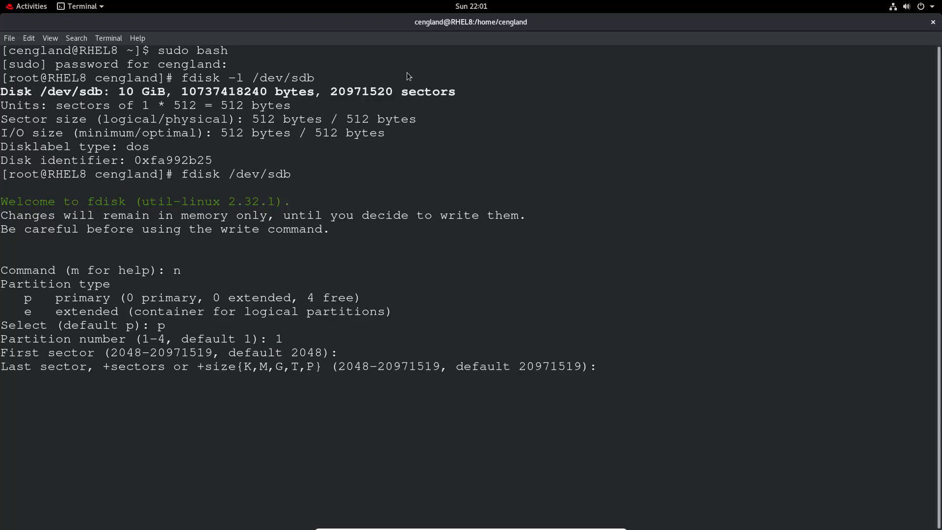
pyautogui.write('+')
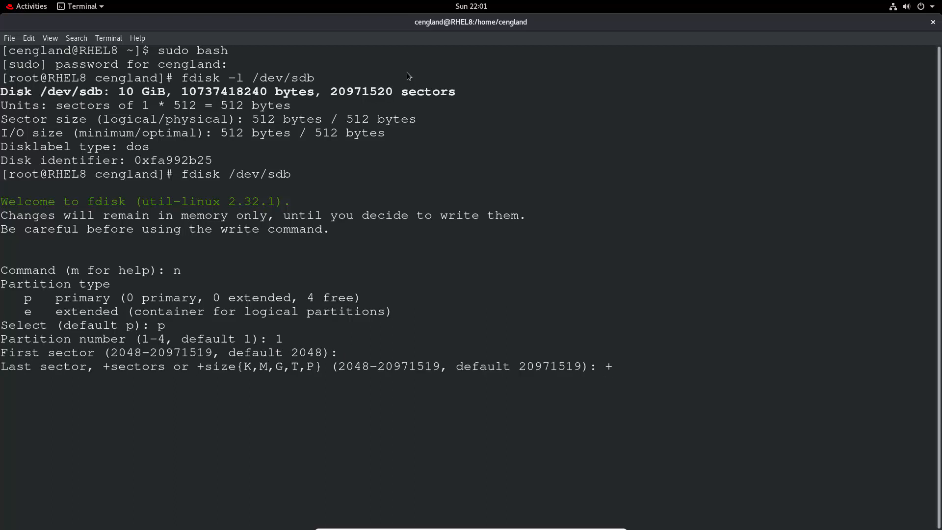
pyautogui.write('5G')
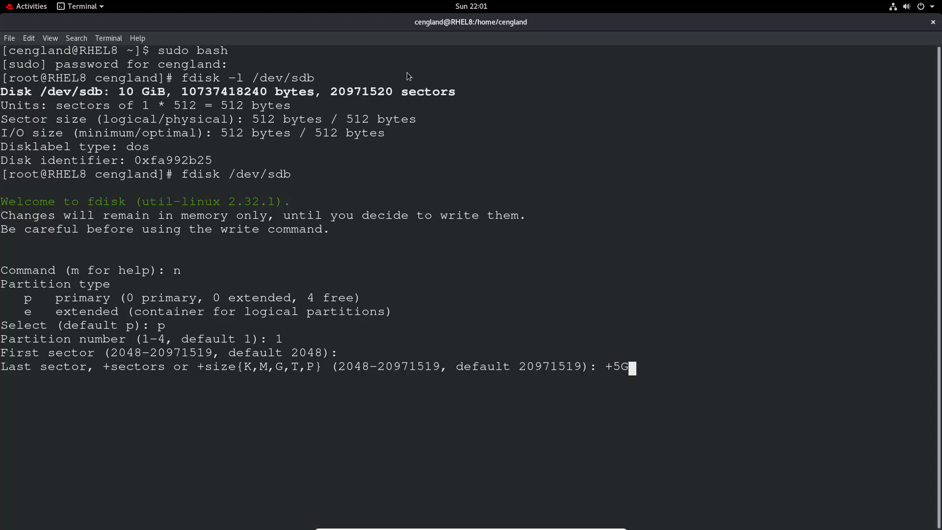
pyautogui.press('Return')
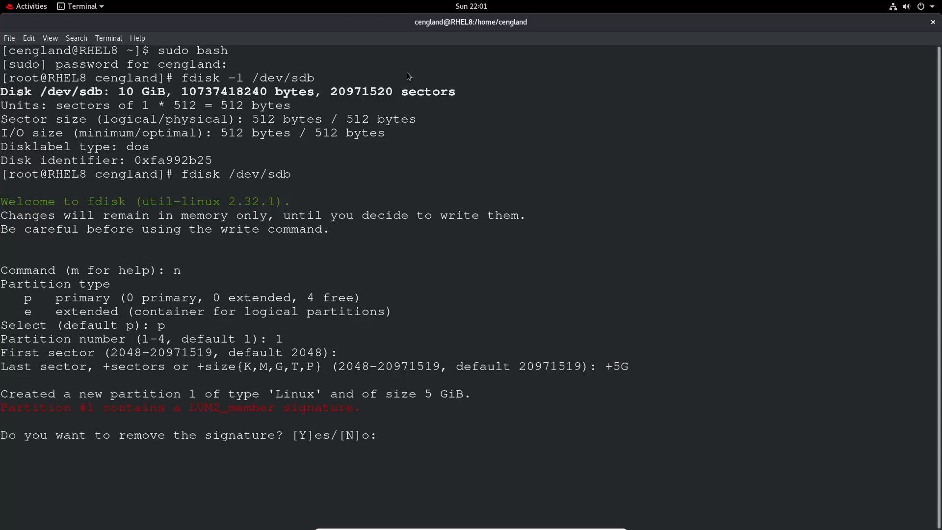
pyautogui.write('y')
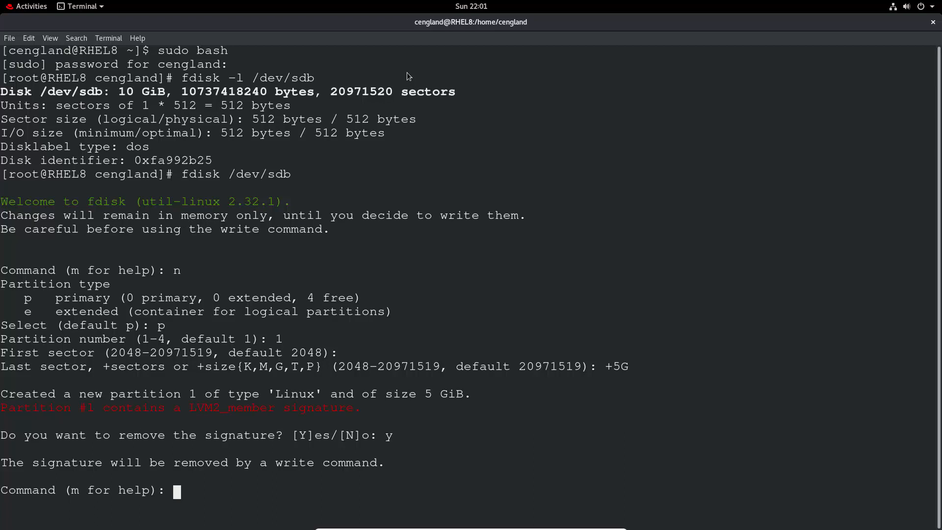
# Create a second 5 GiB primary partition with default sectors, wiping its old signature.
pyautogui.write('n')
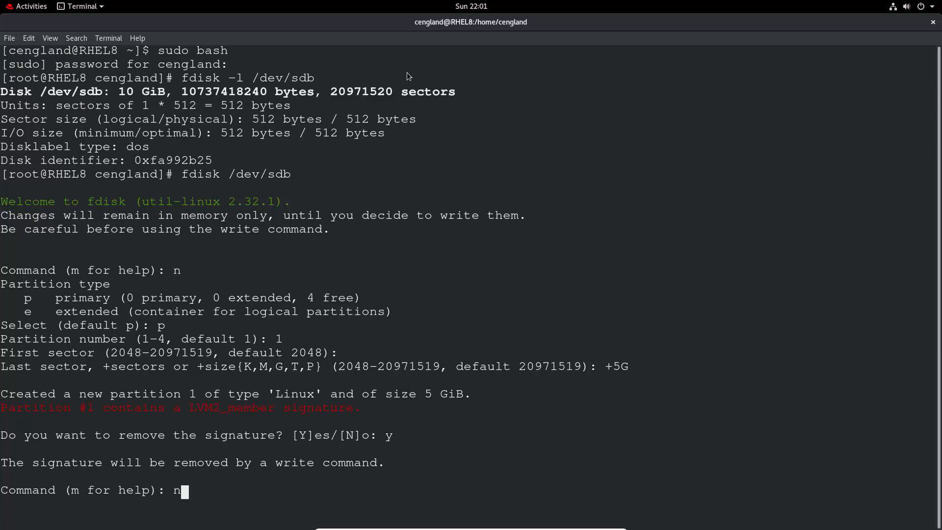
pyautogui.press('Return')
pyautogui.write('p')
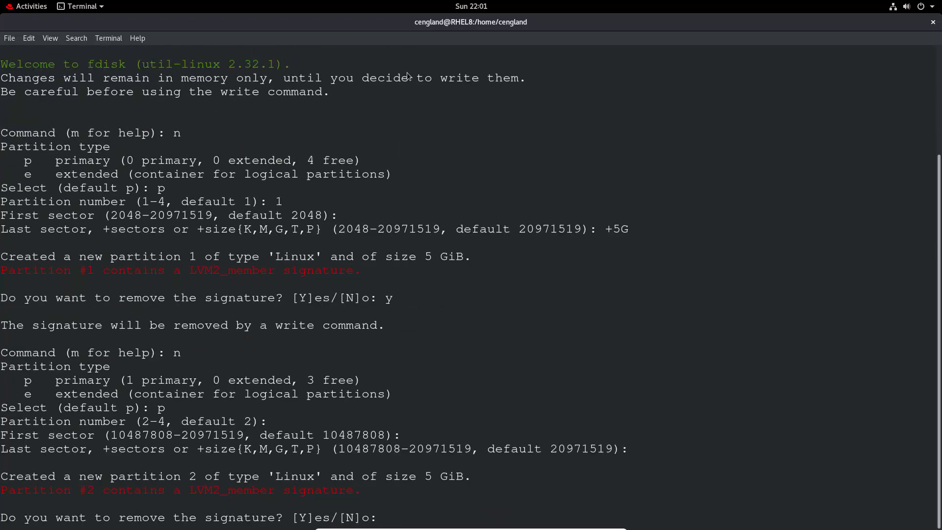
pyautogui.write('y')
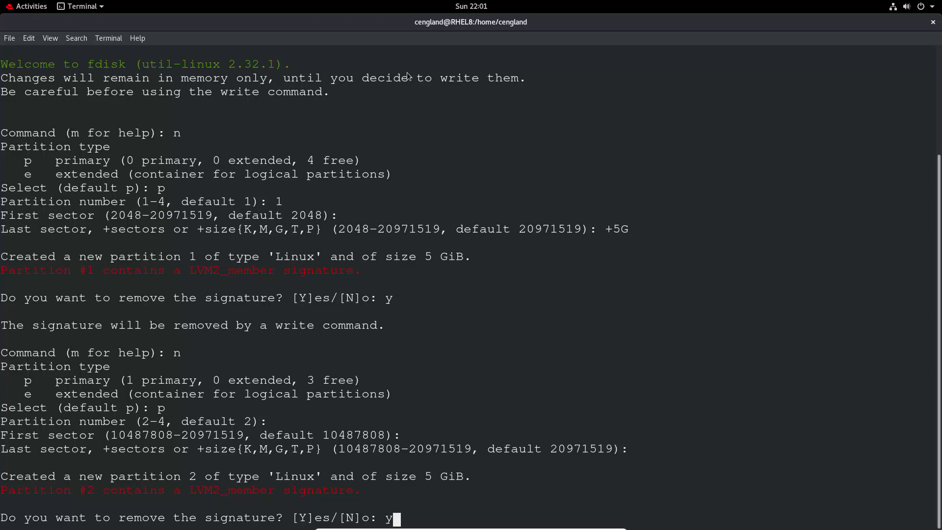
pyautogui.press('Return')
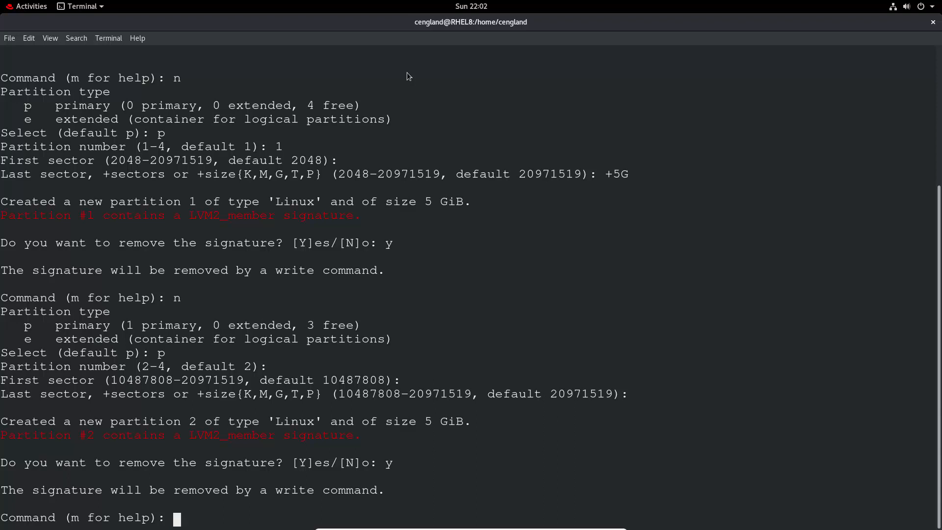
# Change partitions 1 and 2 to type 8e Linux LVM and write the table to disk.
pyautogui.write('t')
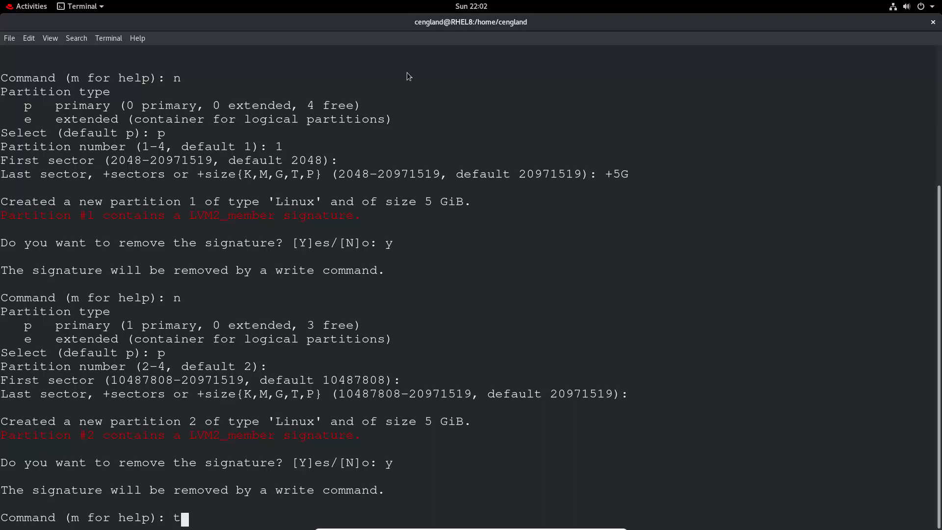
pyautogui.press('Return')
pyautogui.write('8e')
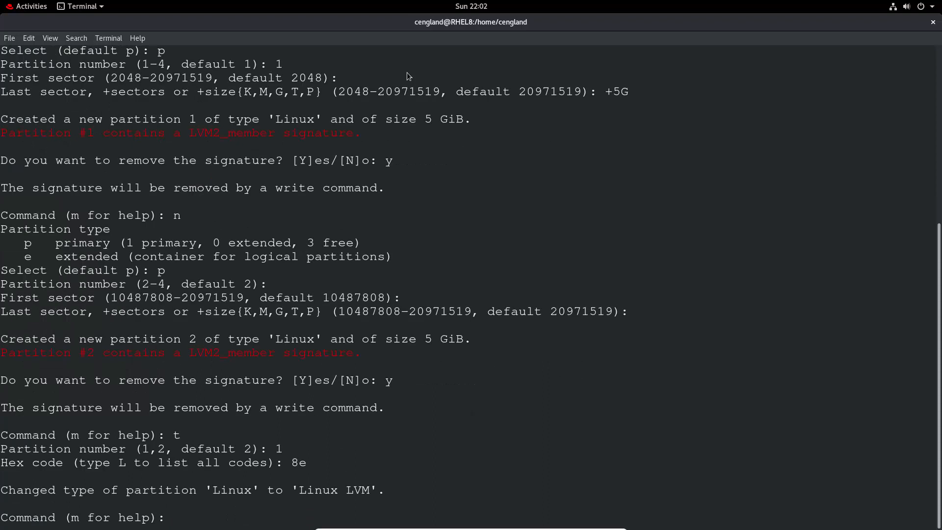
pyautogui.write('t')
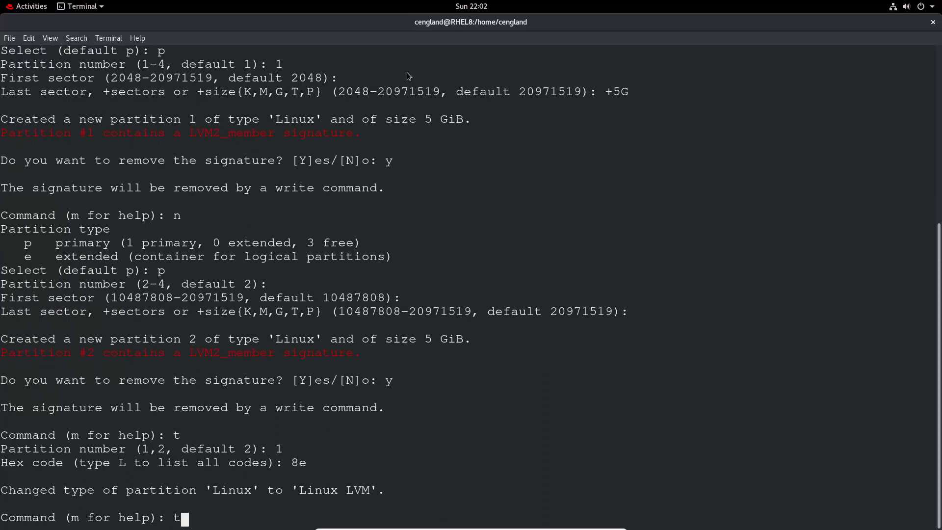
pyautogui.press('Return')
pyautogui.write('2')
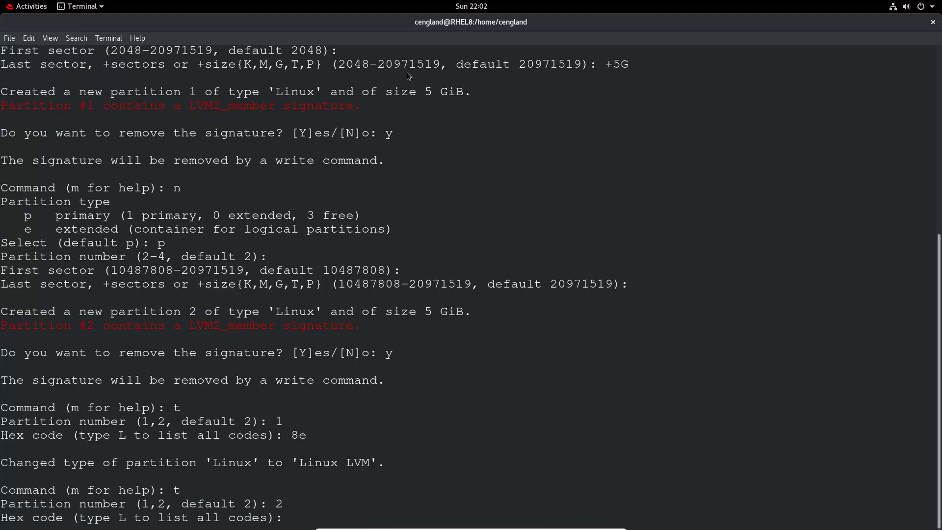
pyautogui.write('8e')
pyautogui.write('w')
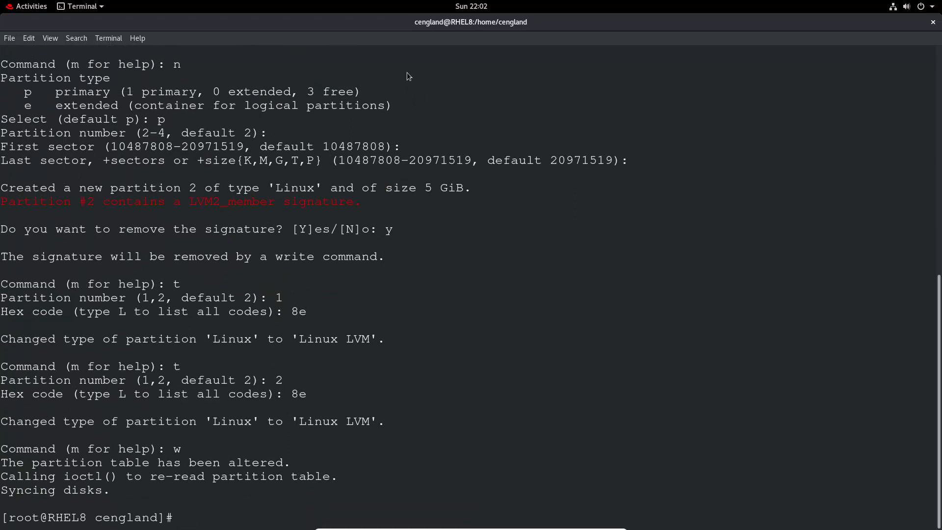
# List /dev/sdb again so sdb1 and sdb2 show as 5G Linux LVM partitions.
pyautogui.write('fdisk -l /dev/sdb')
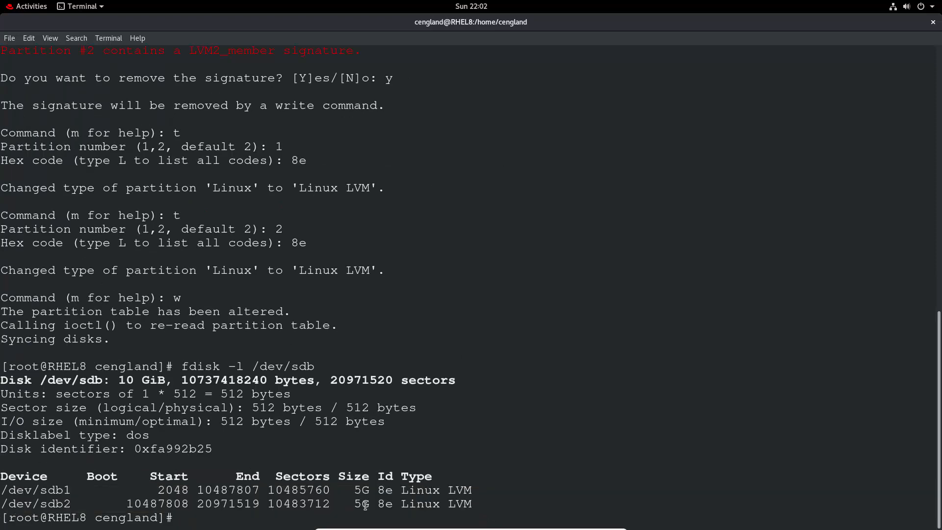
pyautogui.doubleClick(441, 503)
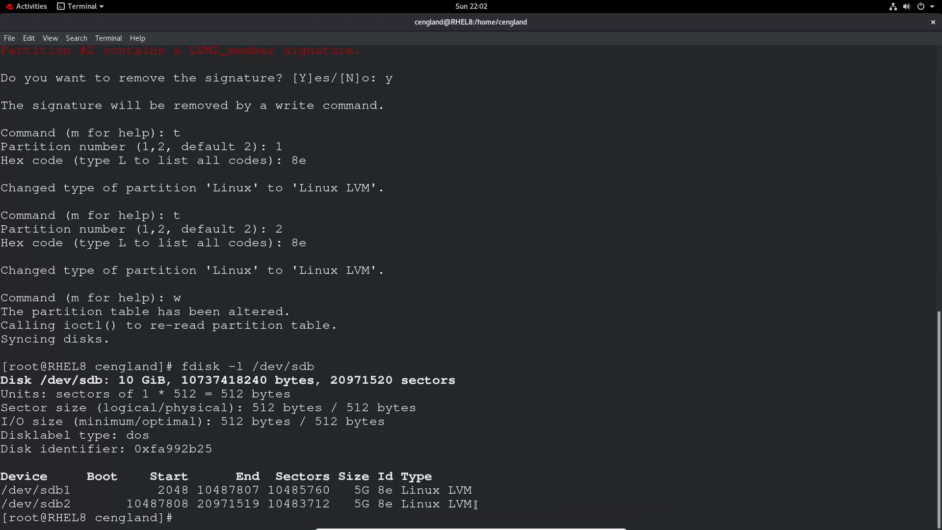
pyautogui.moveTo(501, 509)
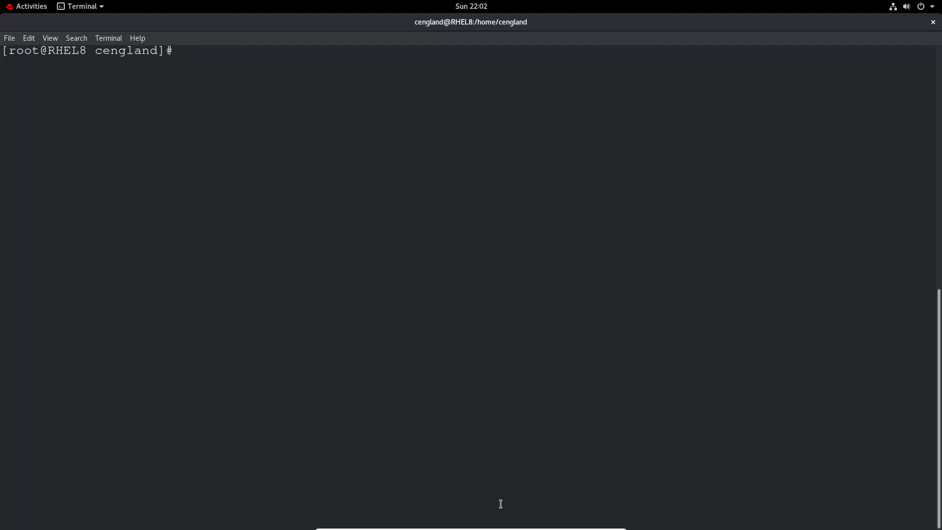
# Create volume group vg1 from /dev/sdb1 with vgcreate.
pyautogui.write('vgcrea')
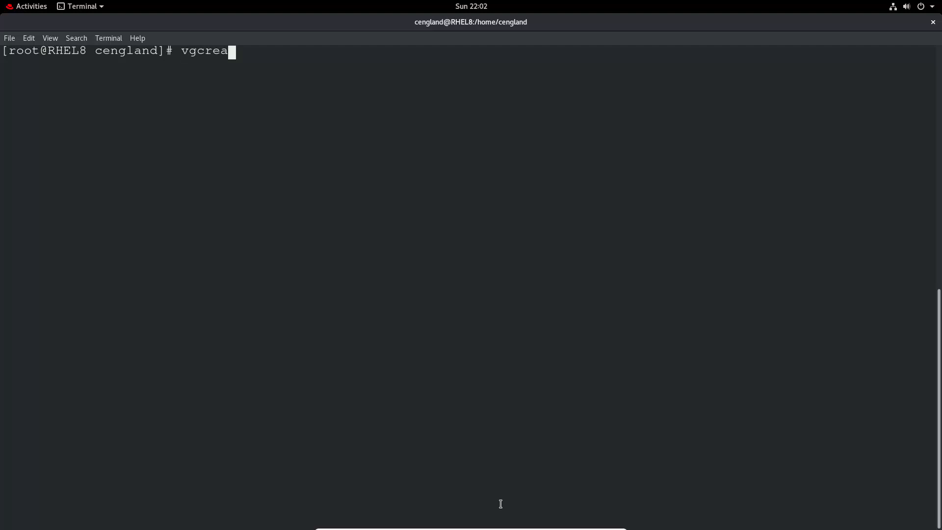
pyautogui.write('te')
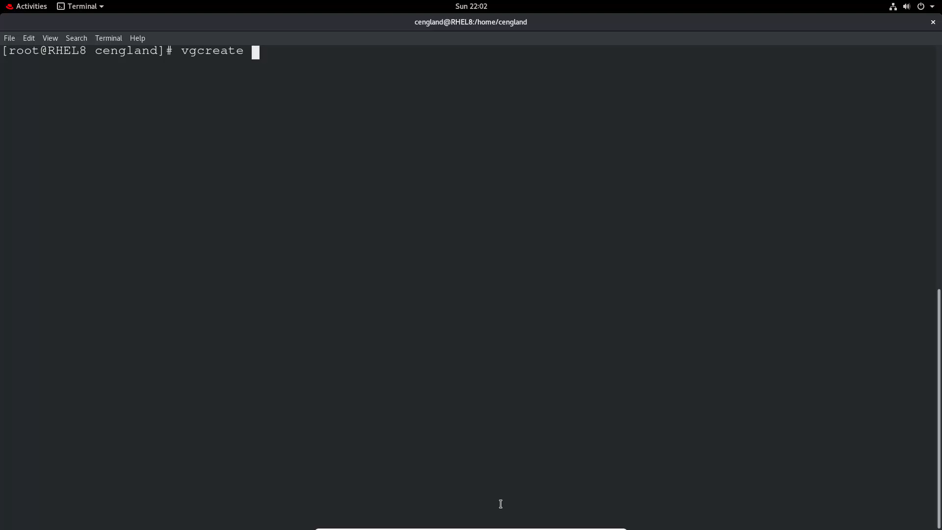
pyautogui.write('vg1')
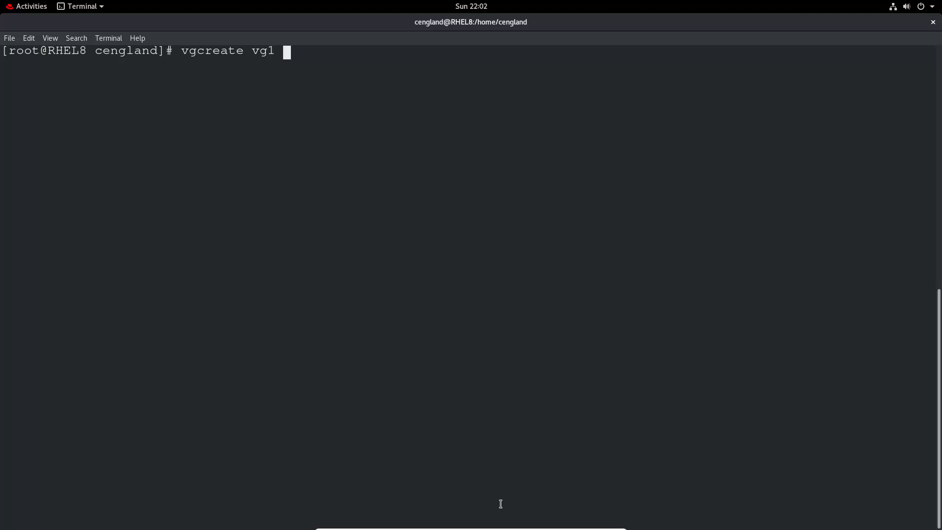
pyautogui.write('/')
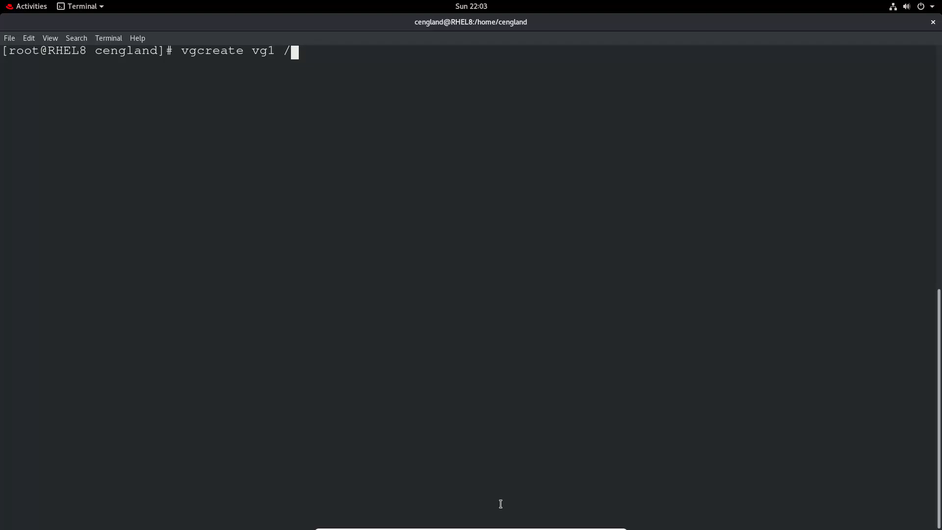
pyautogui.write('dev/')
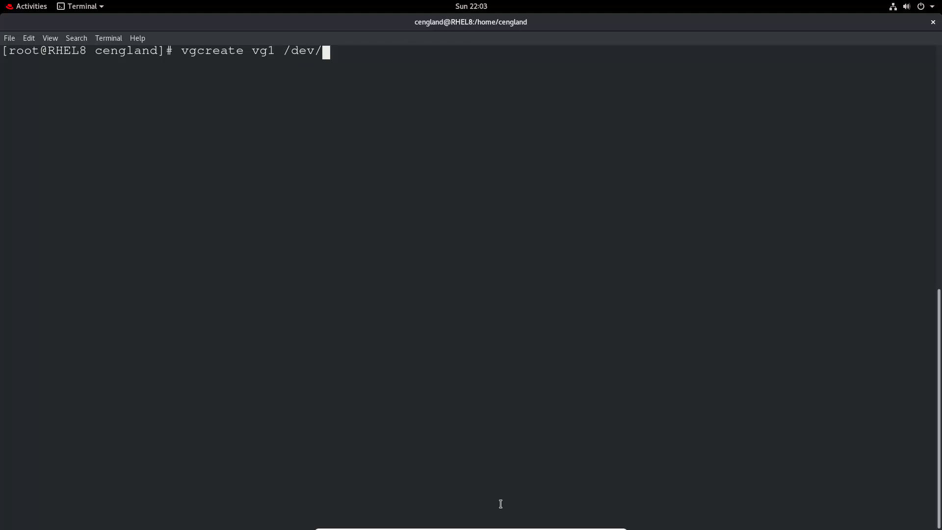
pyautogui.write('sd')
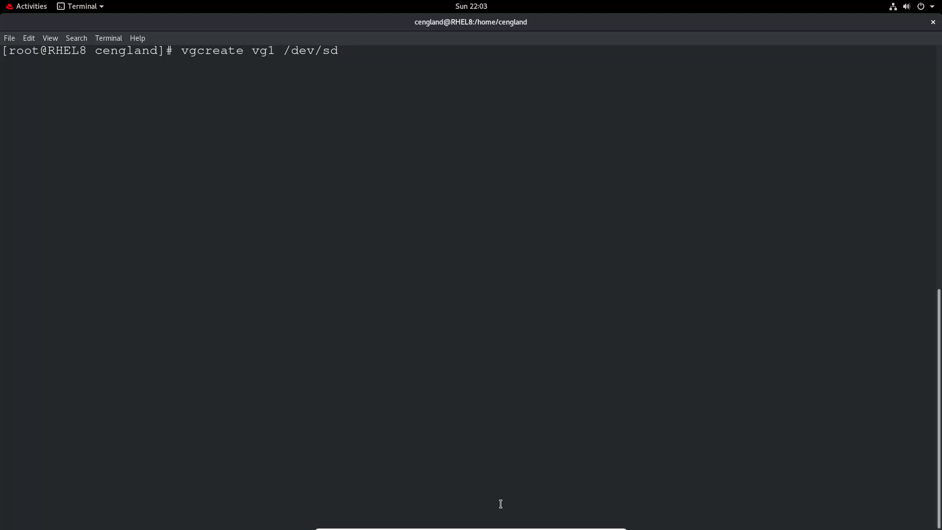
pyautogui.write('b1')
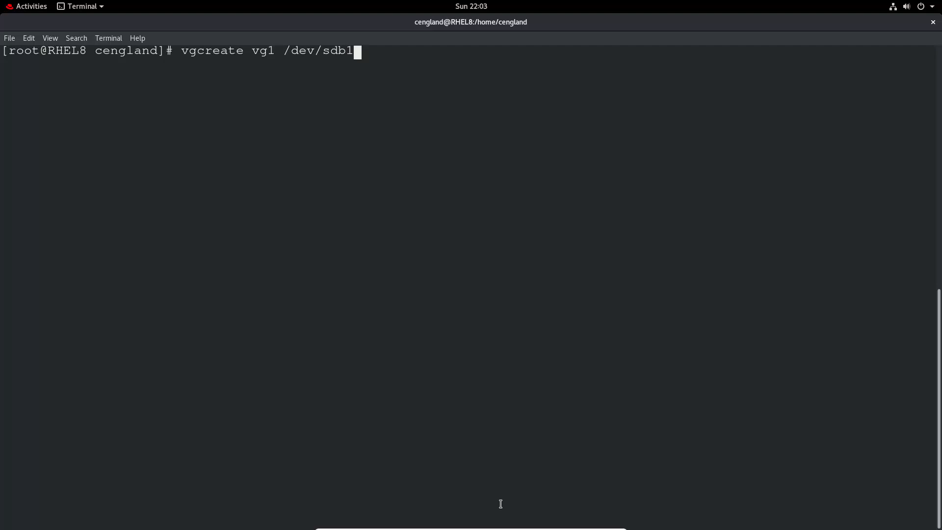
pyautogui.press('Return')
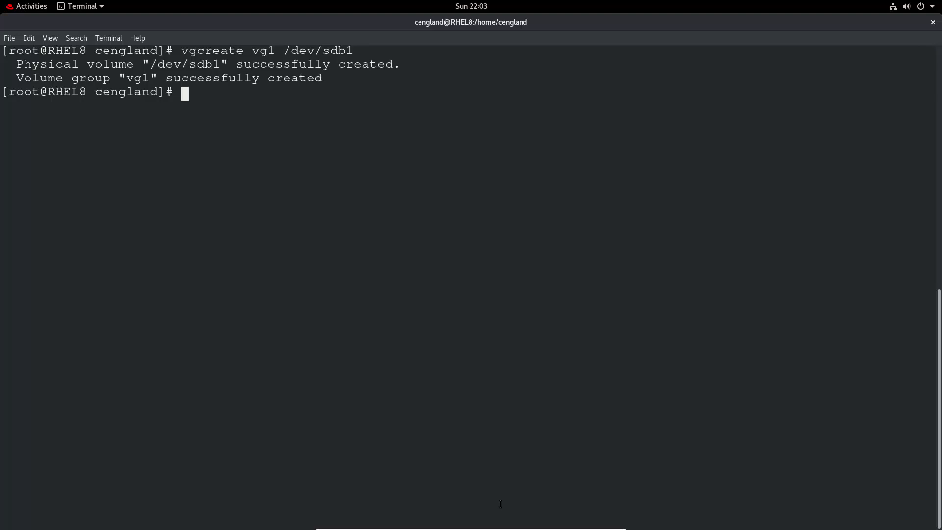
# List the volume groups with vgs so vg1 appears beside rhel at under 5 GB.
pyautogui.write('vgs')
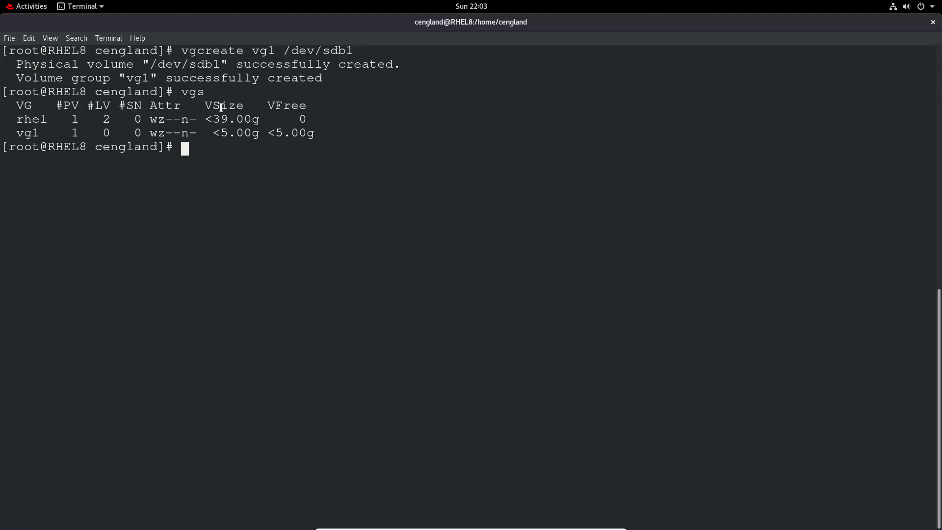
pyautogui.doubleClick(235, 133)
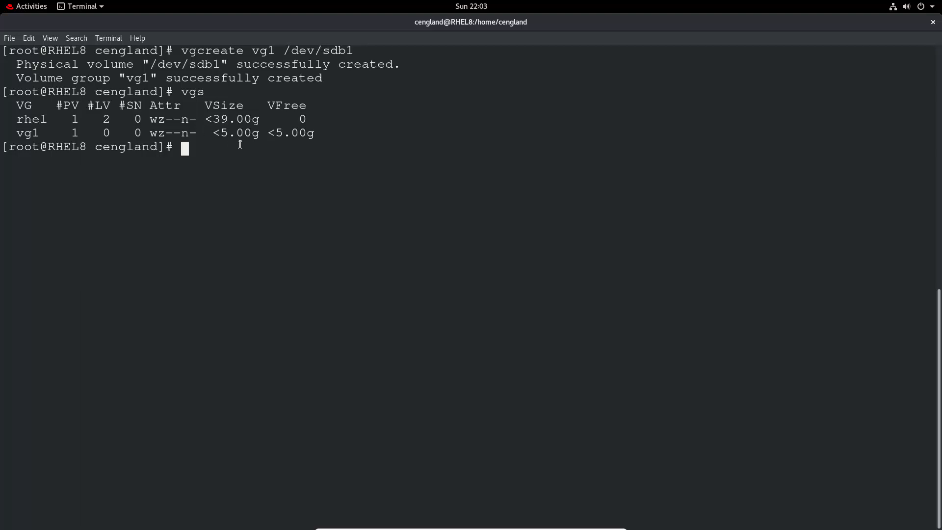
# Extend vg1 with /dev/sdb2 using vgextend.
pyautogui.write('vgextend')
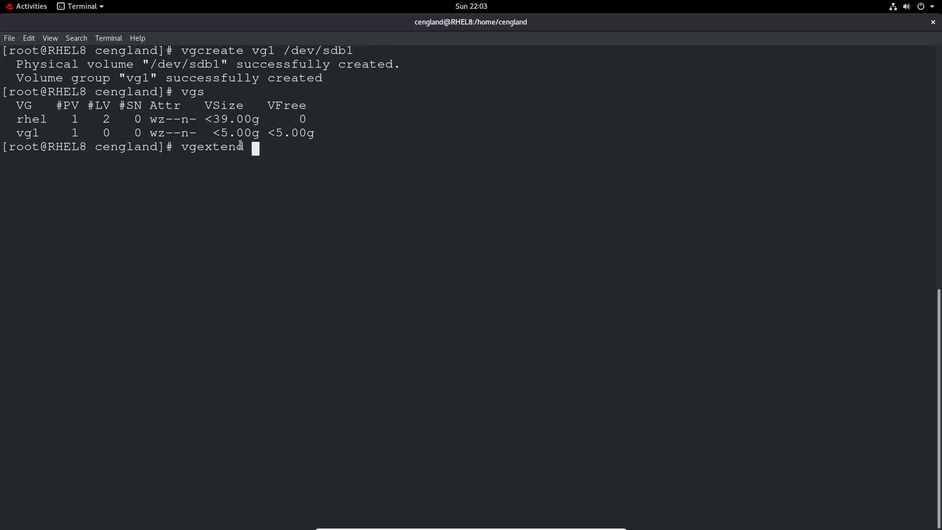
pyautogui.write('vg1')
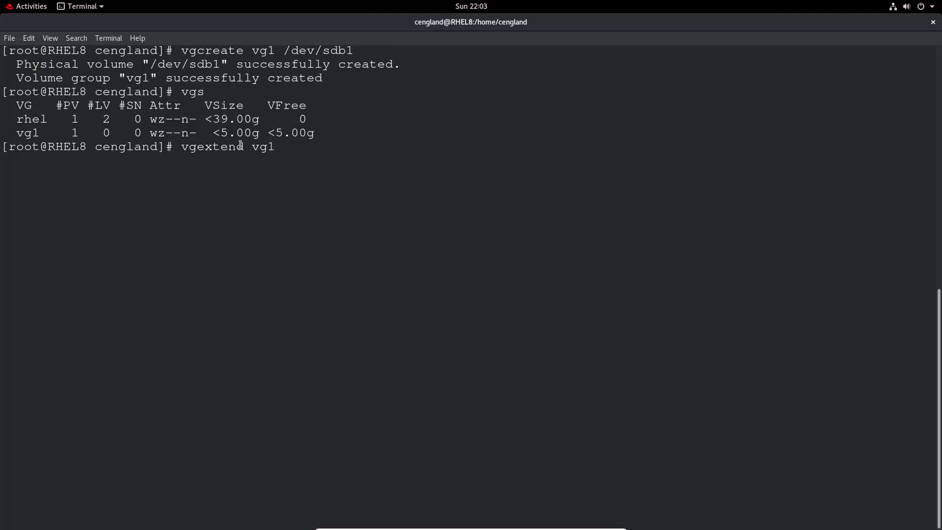
pyautogui.write('/dev')
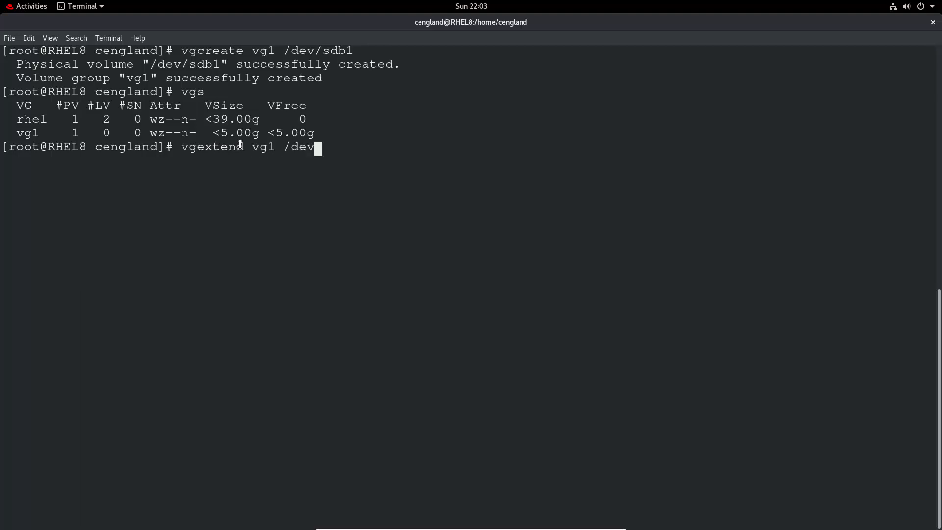
pyautogui.write('sd')
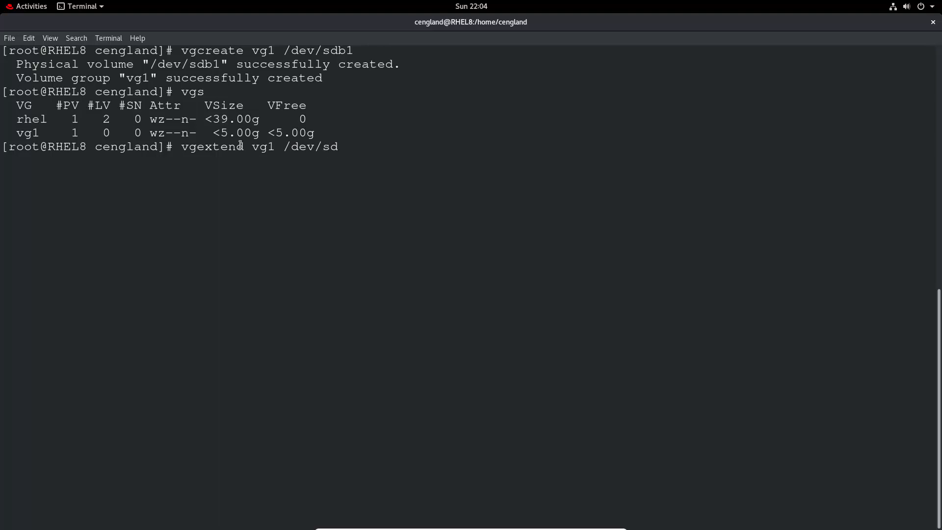
pyautogui.write('b2')
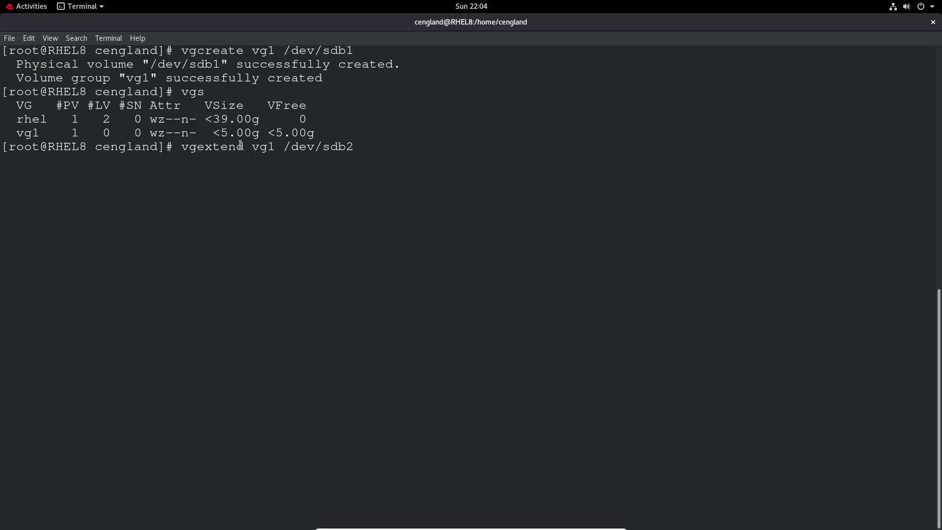
pyautogui.press('Return')
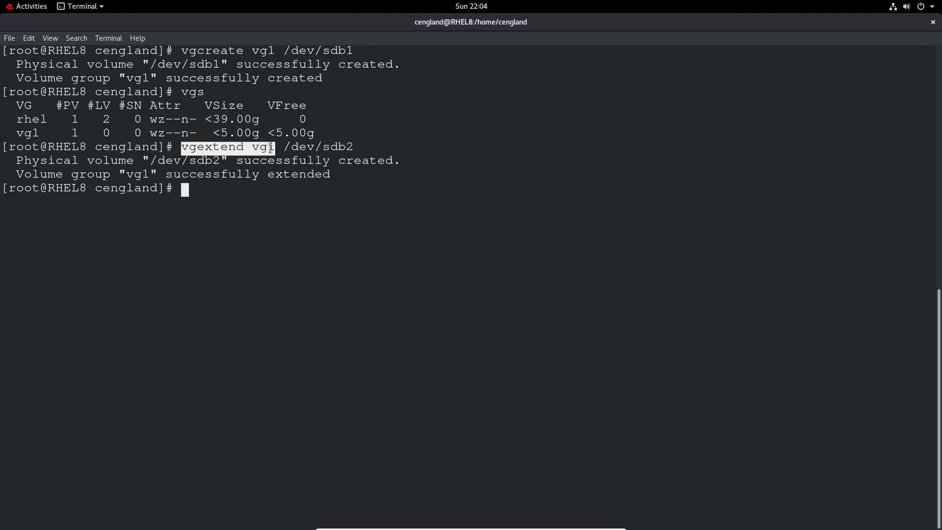
pyautogui.doubleClick(318, 146)
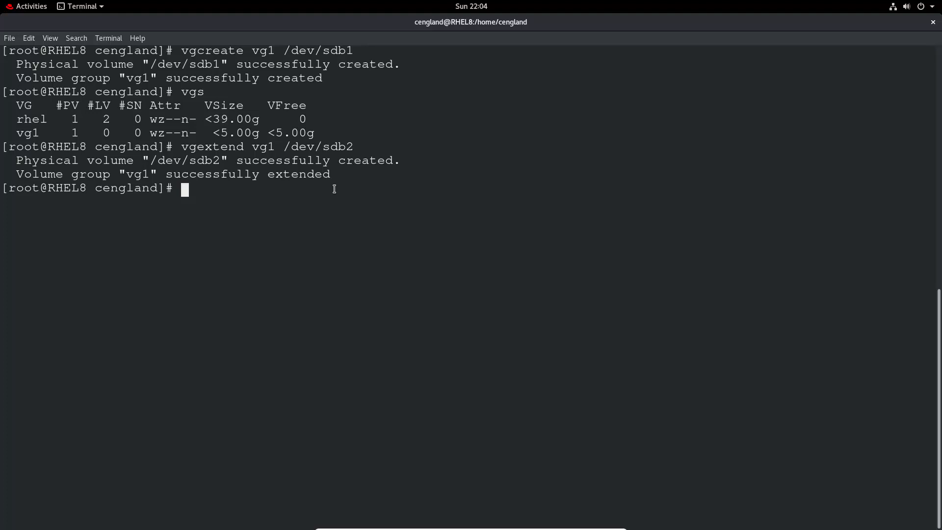
# List the groups with vgs, highlighting vg1's two physical volumes and 9.99g size.
pyautogui.write('vgs')
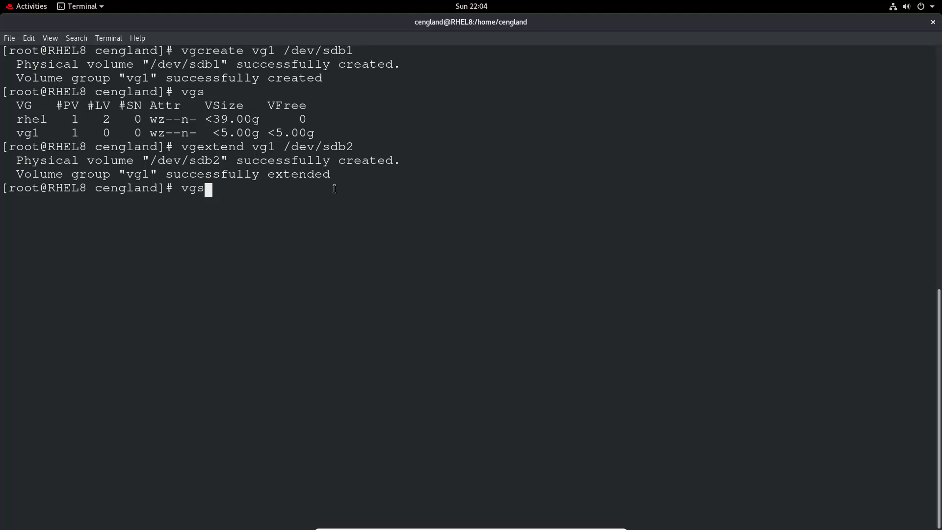
pyautogui.press('Return')
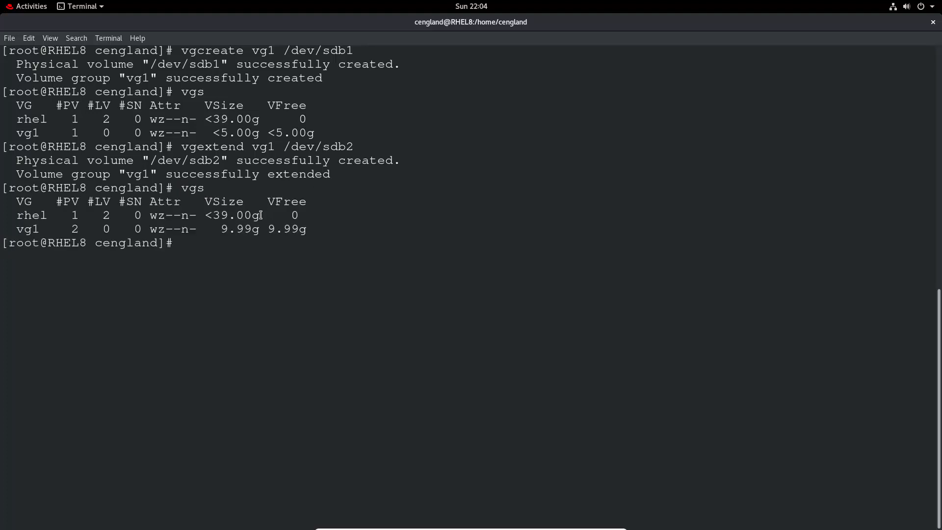
pyautogui.doubleClick(234, 228)
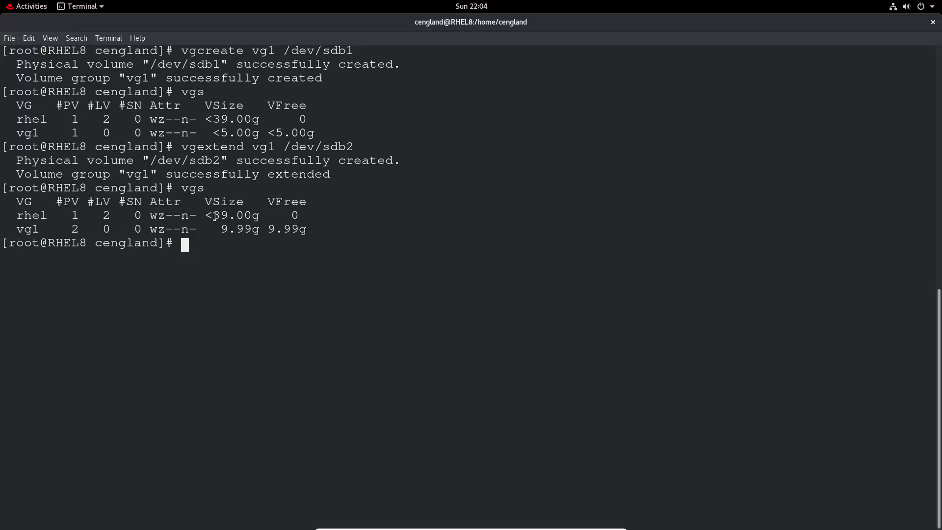
pyautogui.doubleClick(236, 229)
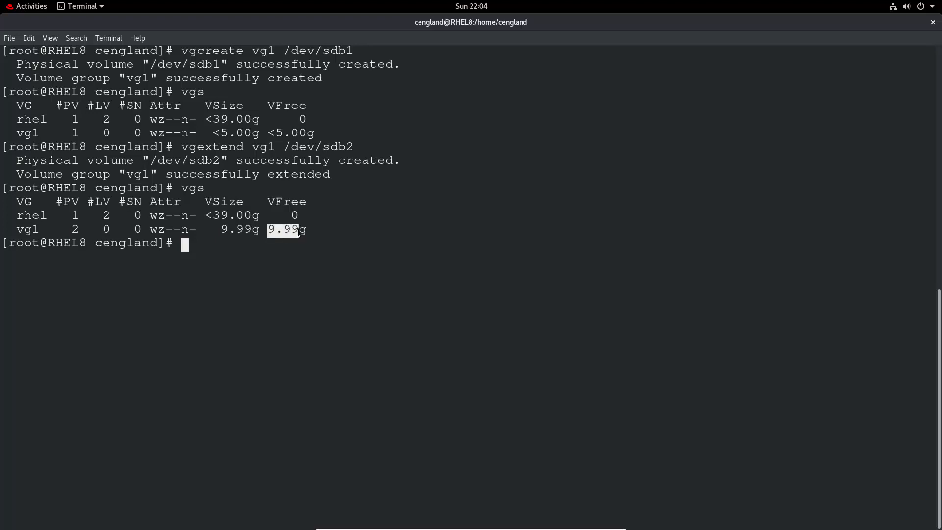
pyautogui.moveTo(286, 240)
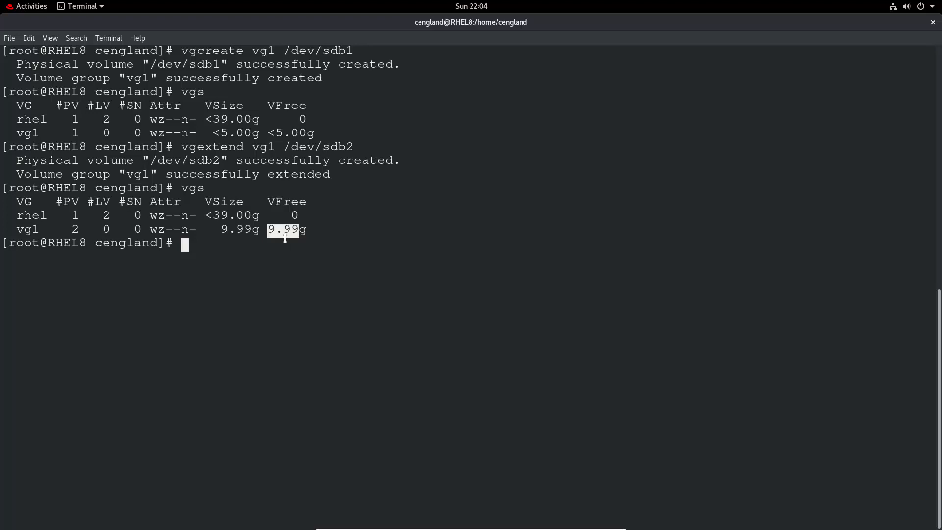
pyautogui.moveTo(354, 290)
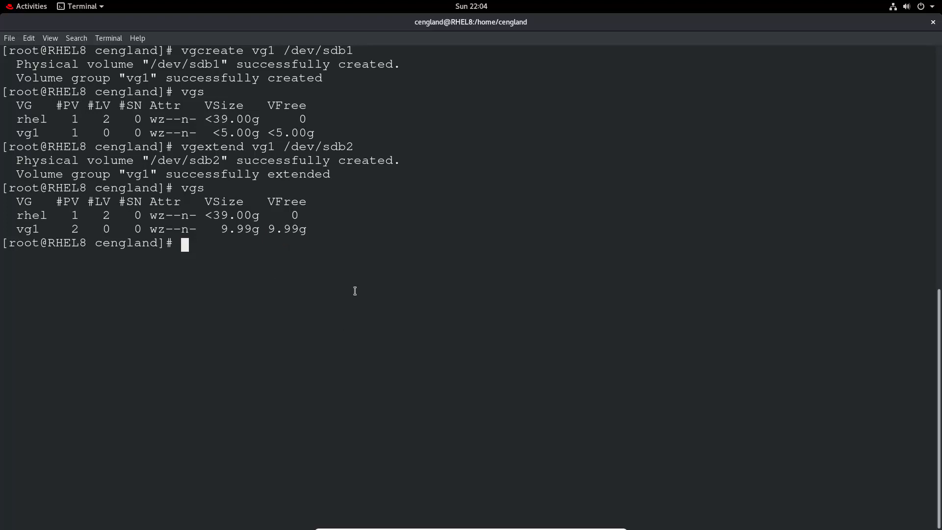
# Remove /dev/sdb1 from vg1 with vgreduce and relist, leaving one physical volume under 5 GB.
pyautogui.write('vgr')
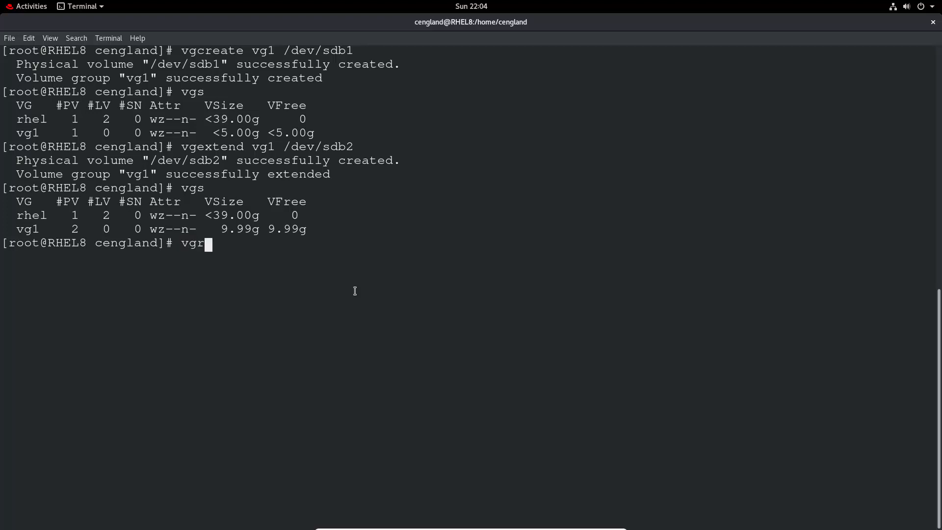
pyautogui.write('edu')
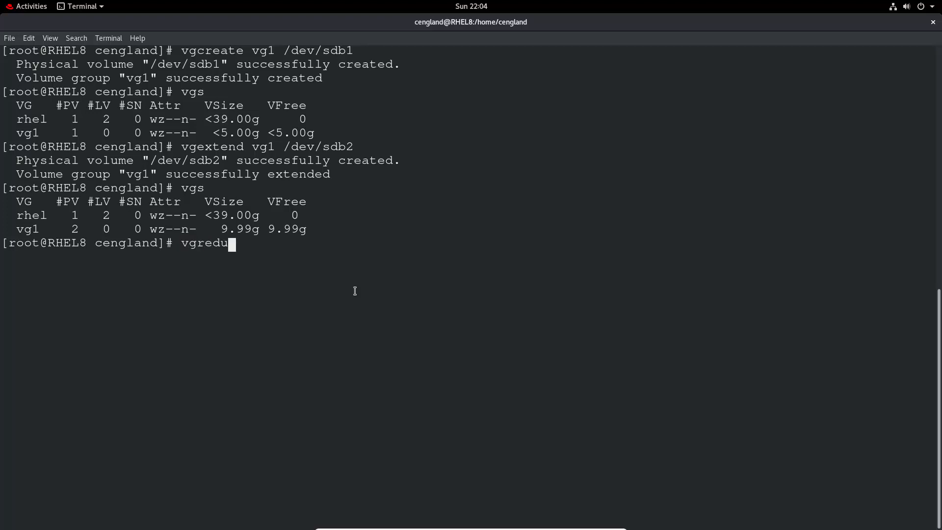
pyautogui.write('ce')
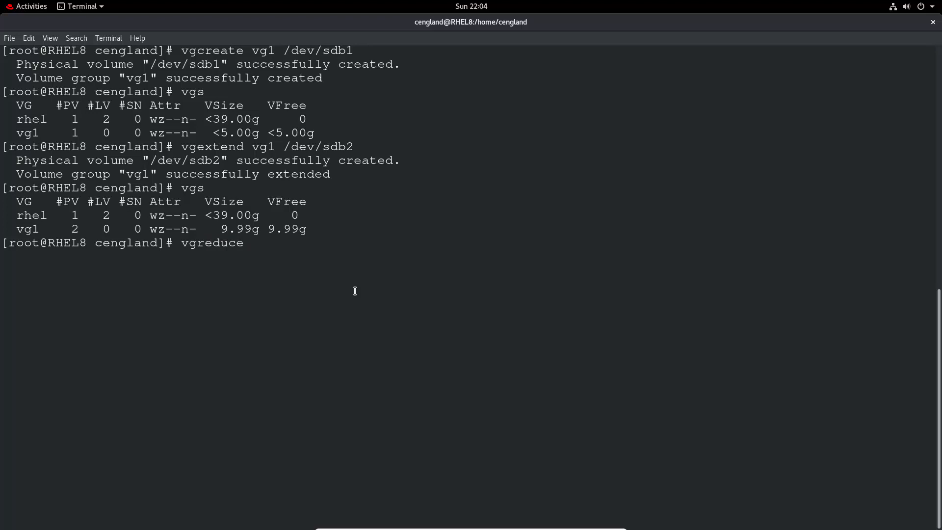
pyautogui.write('vg1')
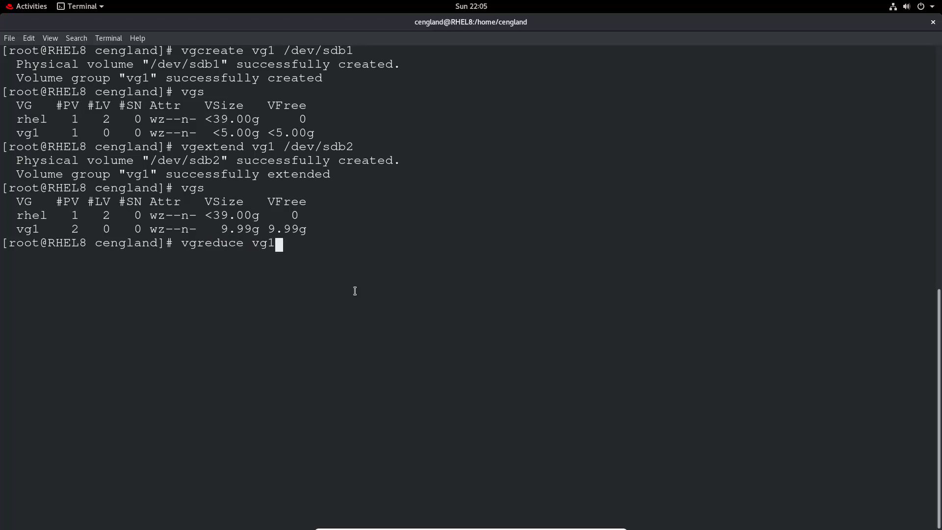
pyautogui.write('/devs')
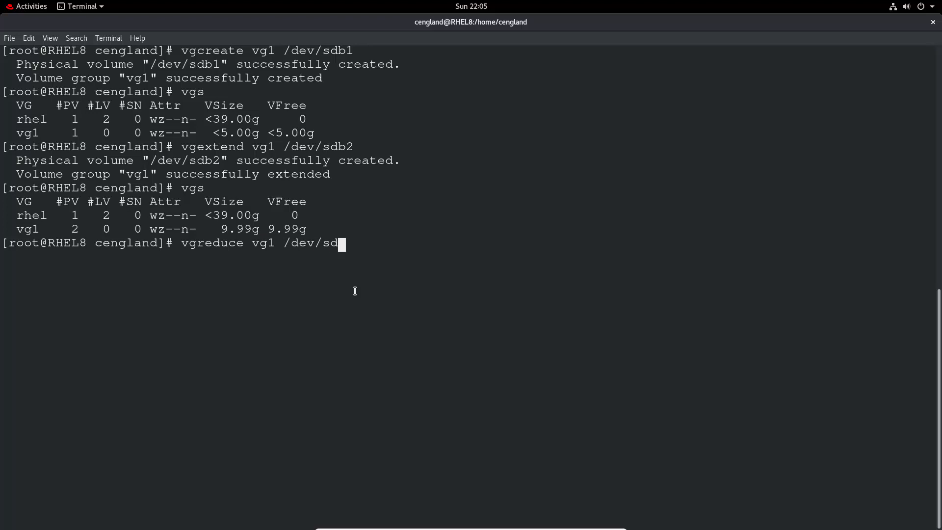
pyautogui.press('Return')
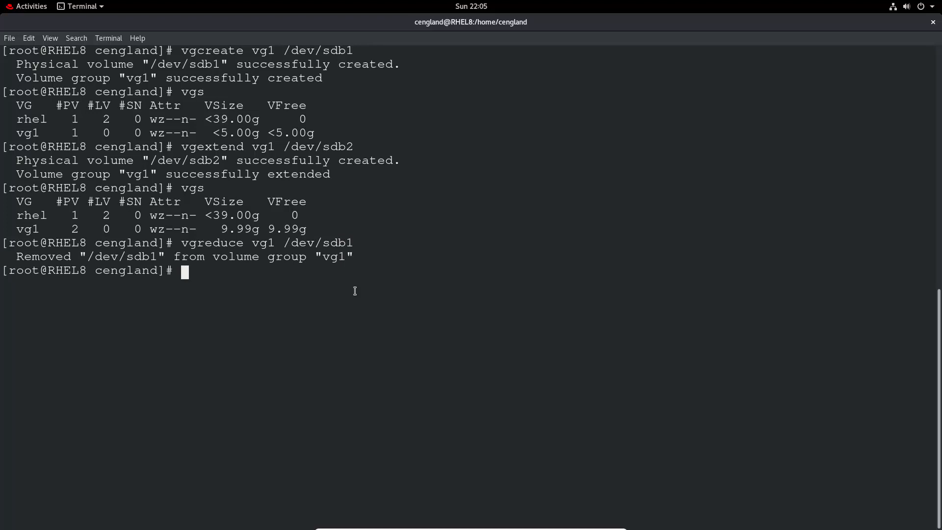
pyautogui.press('Return')
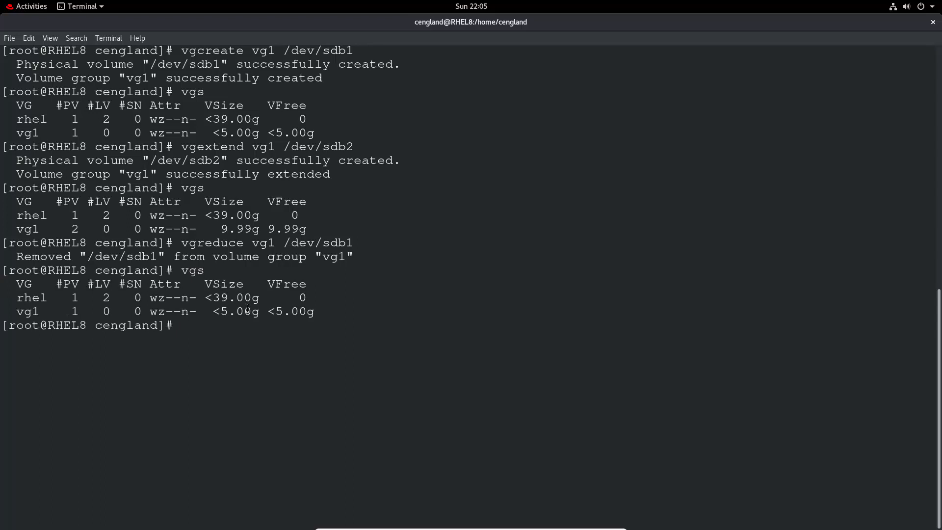
pyautogui.moveTo(267, 370)
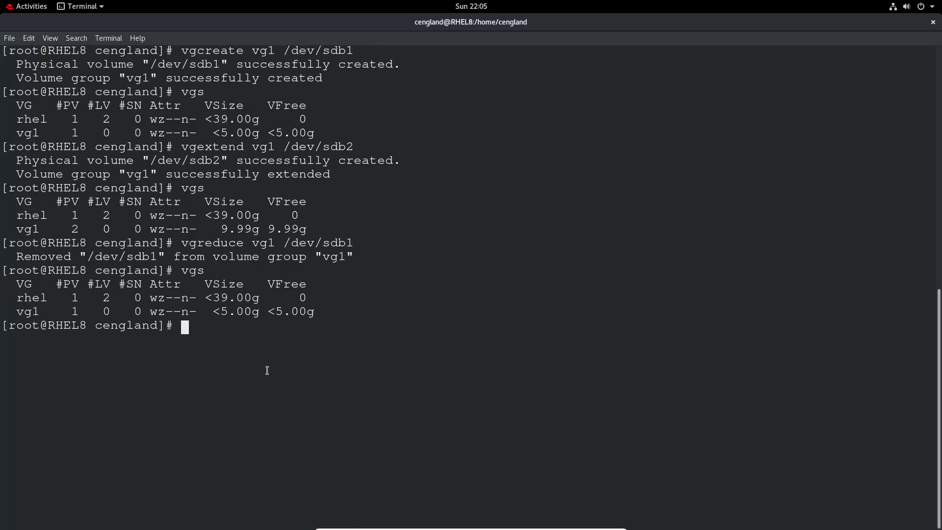
# Clear the screen and delete vg1 with vgremove, confirming successful removal.
pyautogui.write('clear')
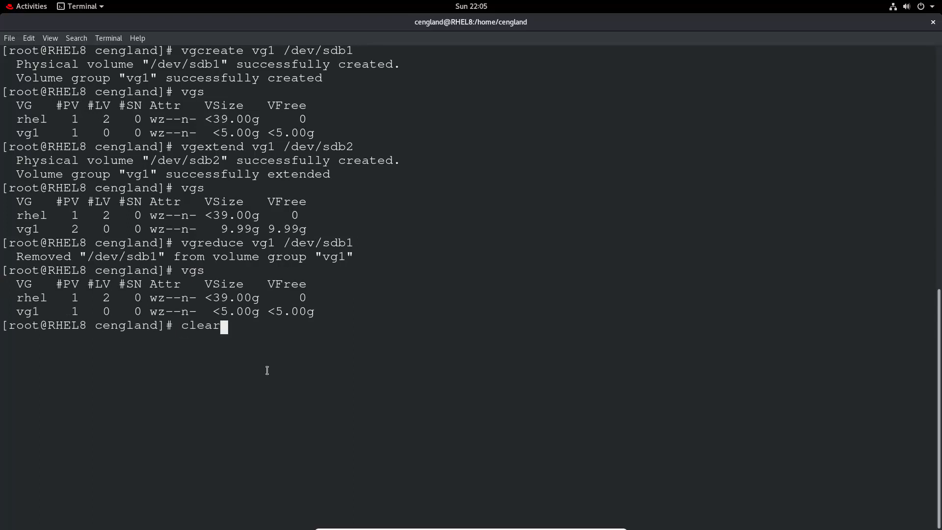
pyautogui.press('Return')
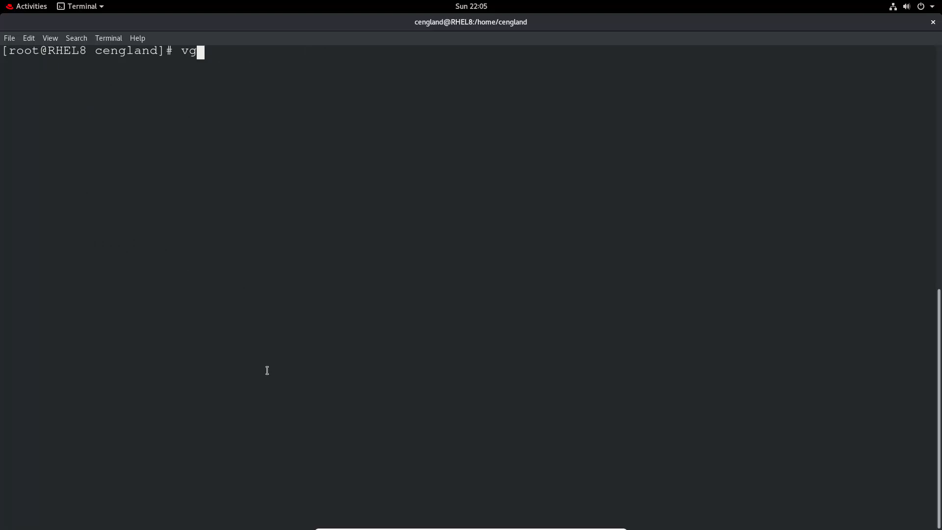
pyautogui.write('remove')
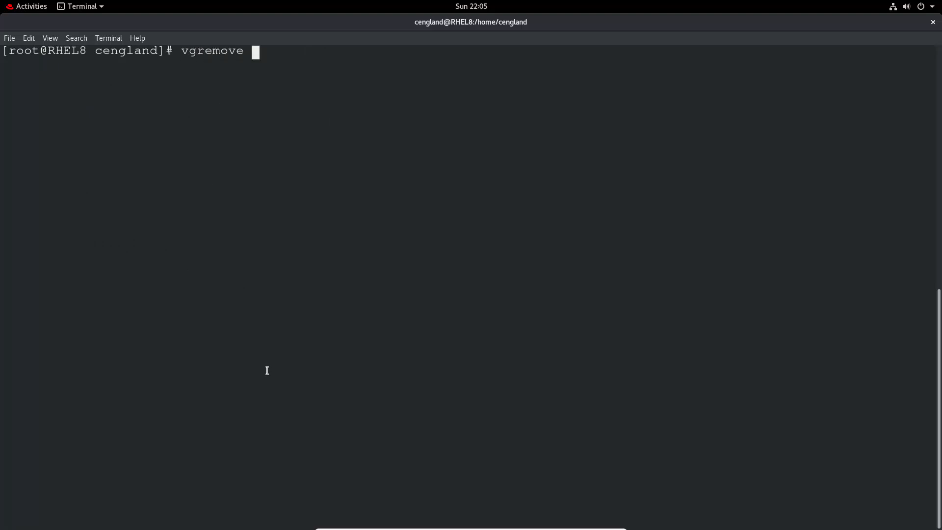
pyautogui.write('vg1')
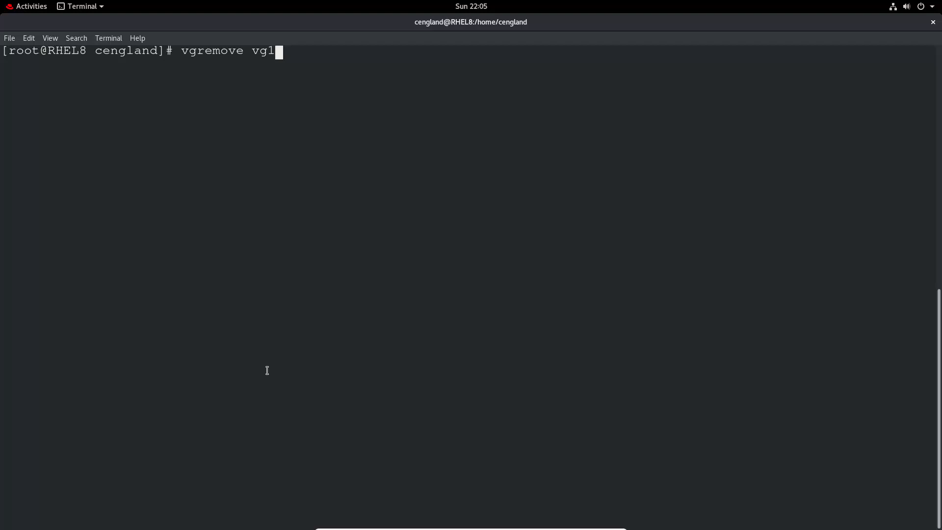
pyautogui.press('Return')
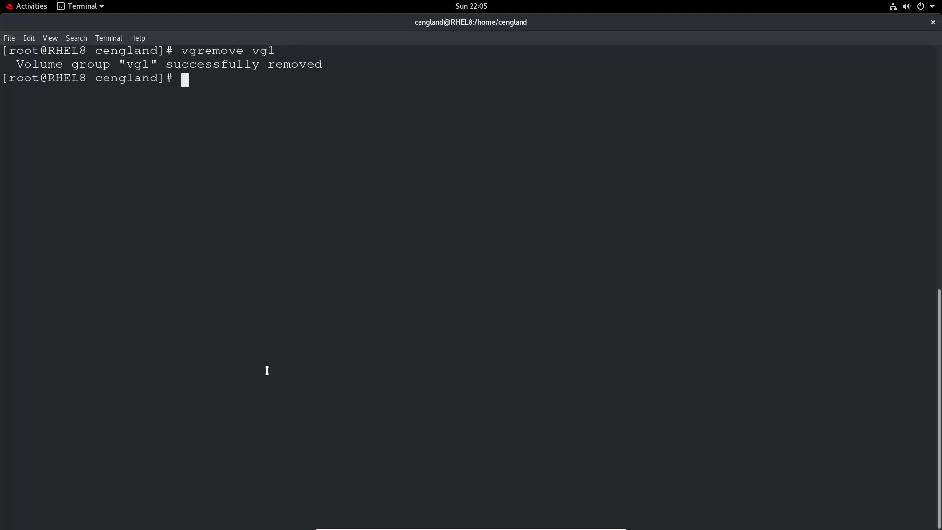